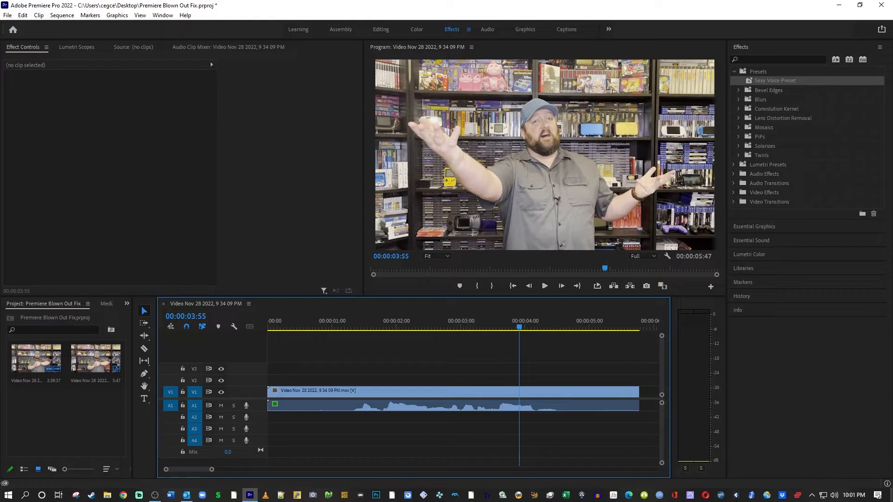
pyautogui.moveTo(556, 223)
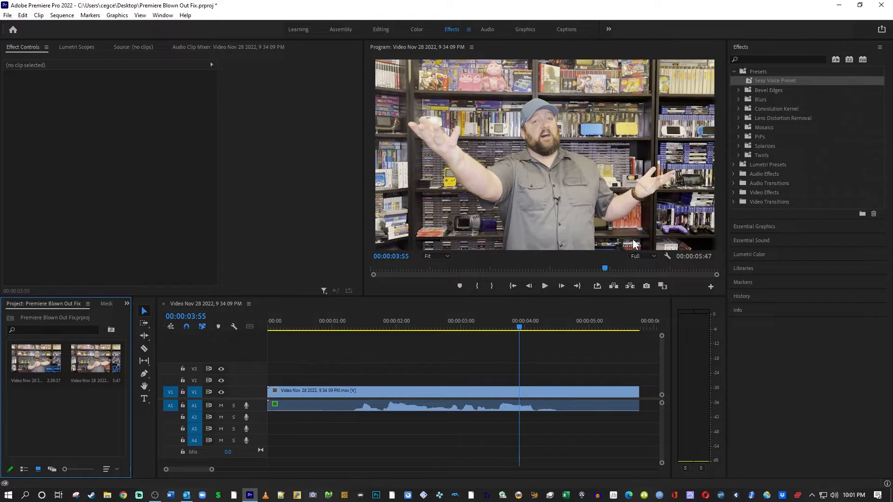
pyautogui.moveTo(83, 403)
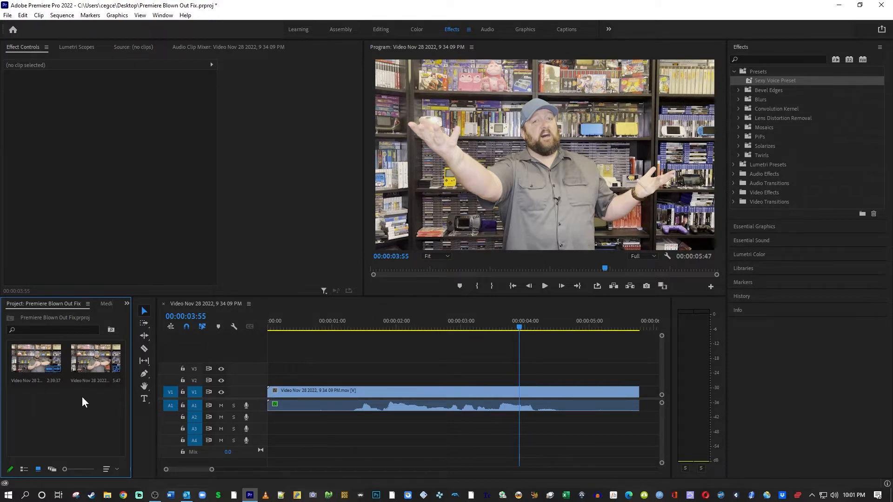
pyautogui.moveTo(103, 386)
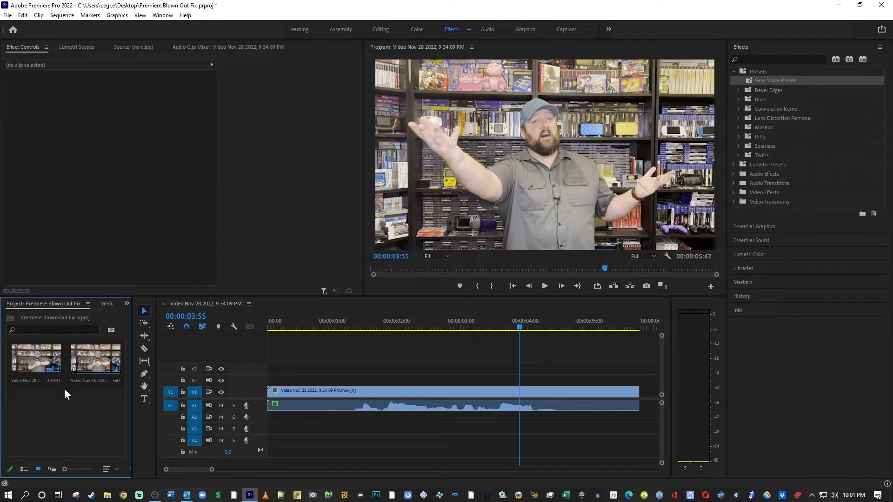
pyautogui.moveTo(35, 381)
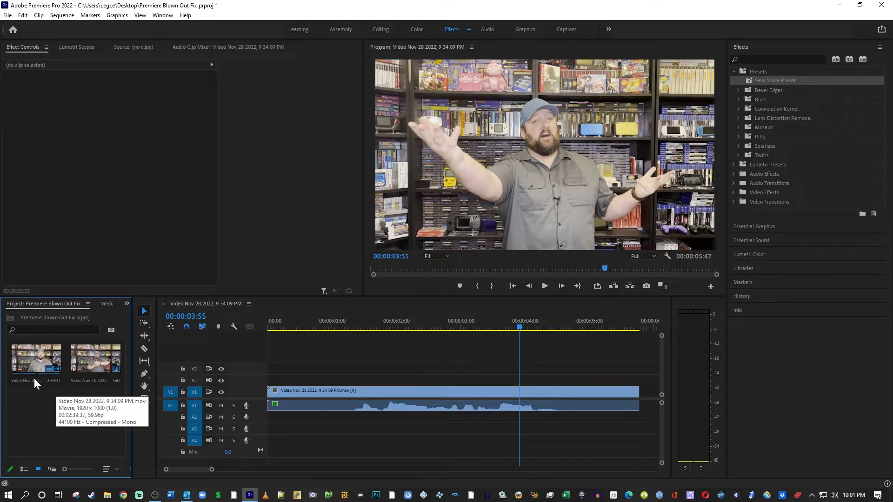
# Bring up the context menu for the 2:39:37 source clip in the Project panel.
pyautogui.rightClick(35, 358)
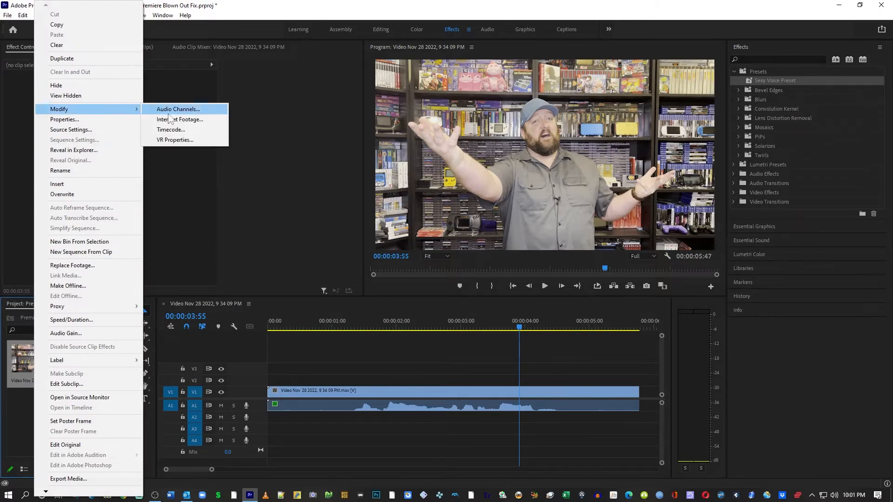
# In Interpret Footage, enable Color Space Override set to Rec. 709 and apply it.
pyautogui.click(179, 119)
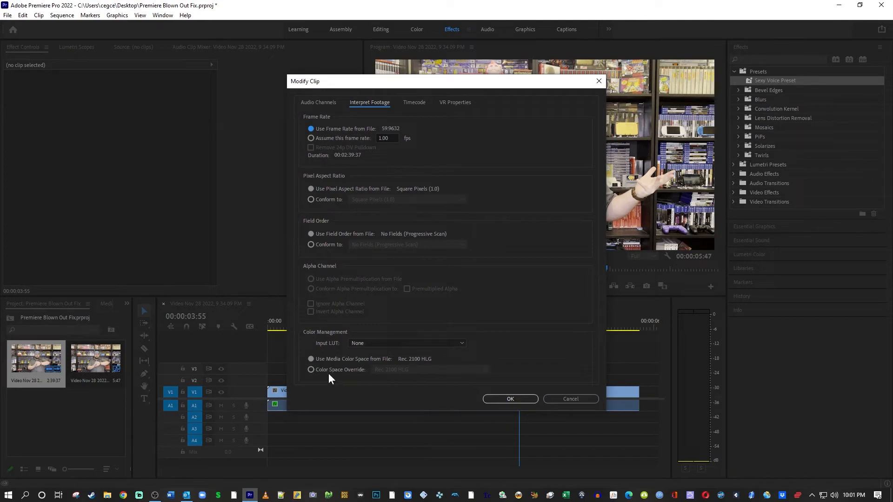
pyautogui.click(311, 369)
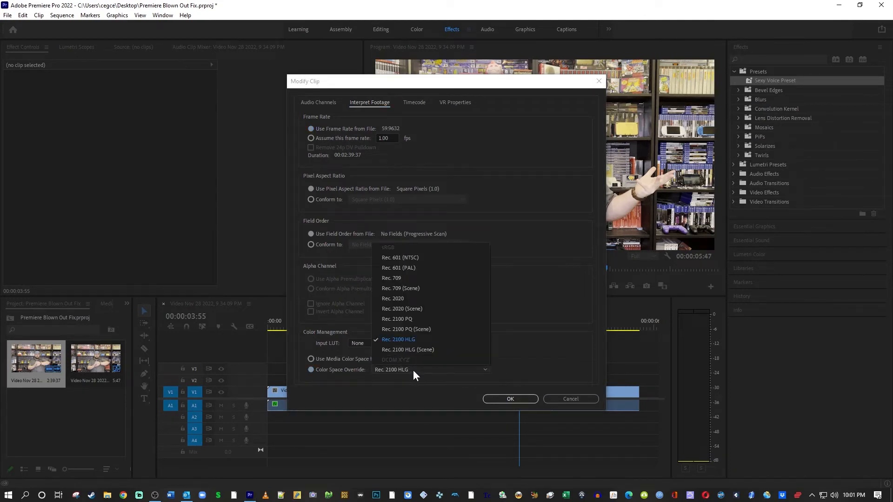
pyautogui.click(392, 278)
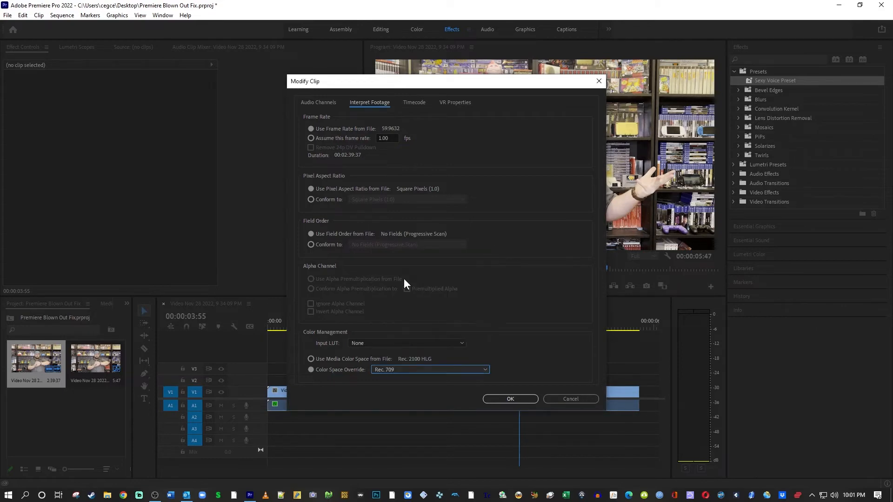
pyautogui.moveTo(510, 399)
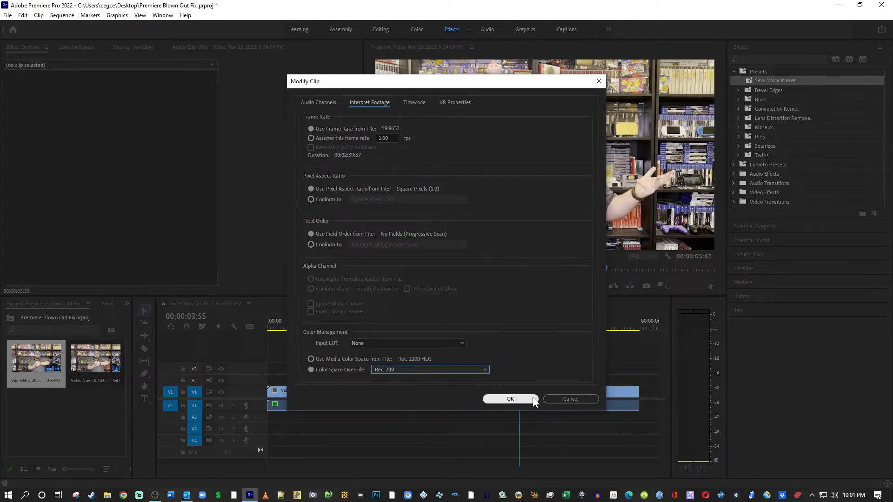
pyautogui.click(509, 399)
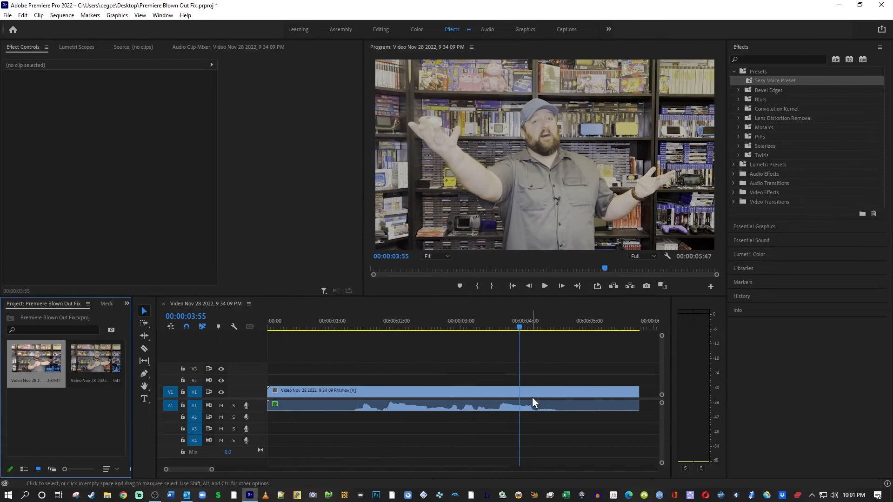